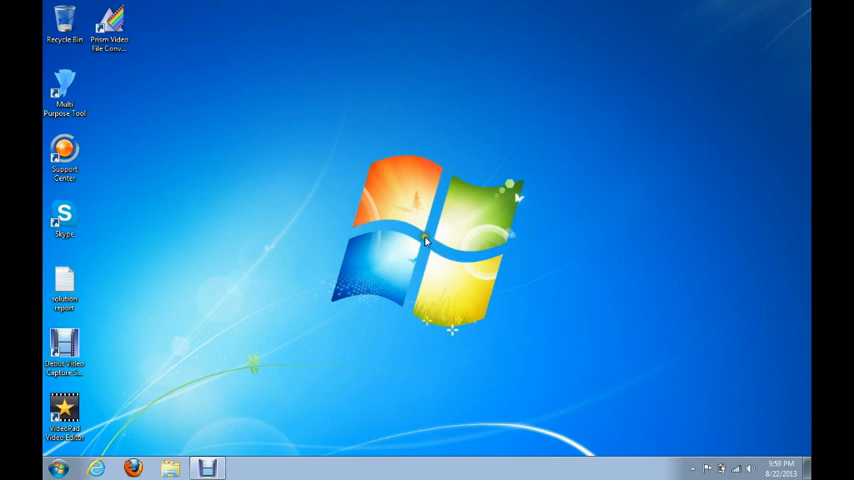
mouse_move(365, 290)
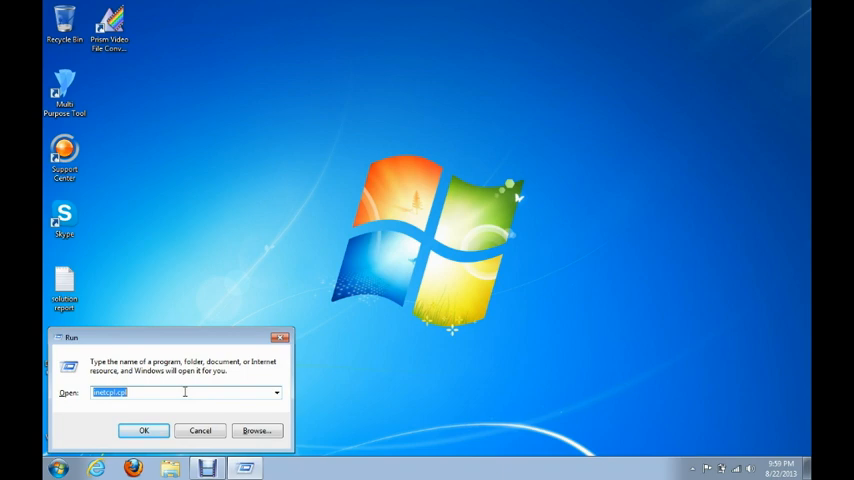
Run 'inetcpl.cpl' from the Run dialog to open Internet Properties
type("in")
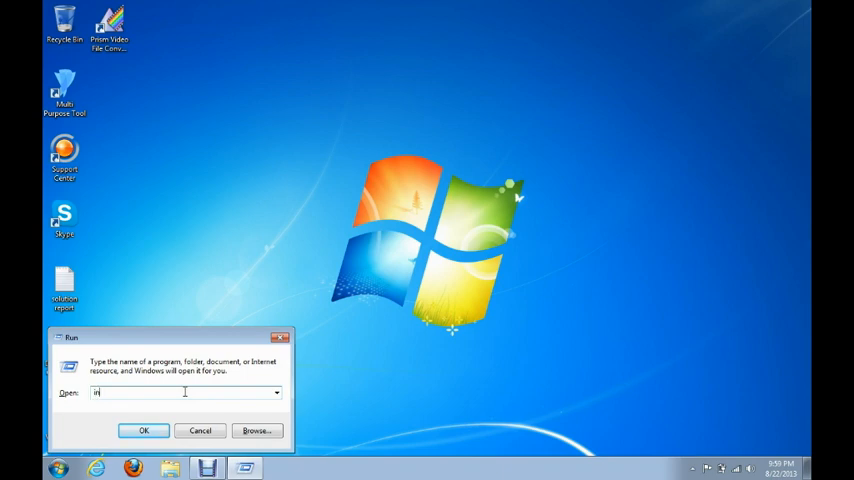
type("etcpl")
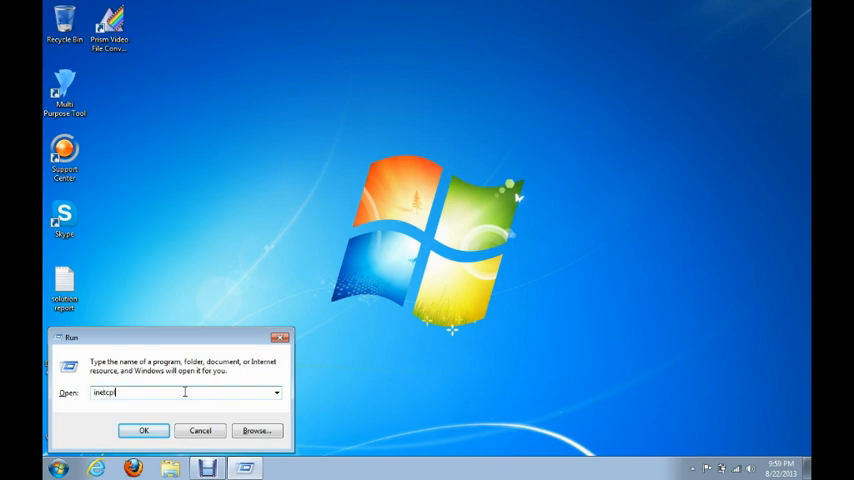
type(".cpl")
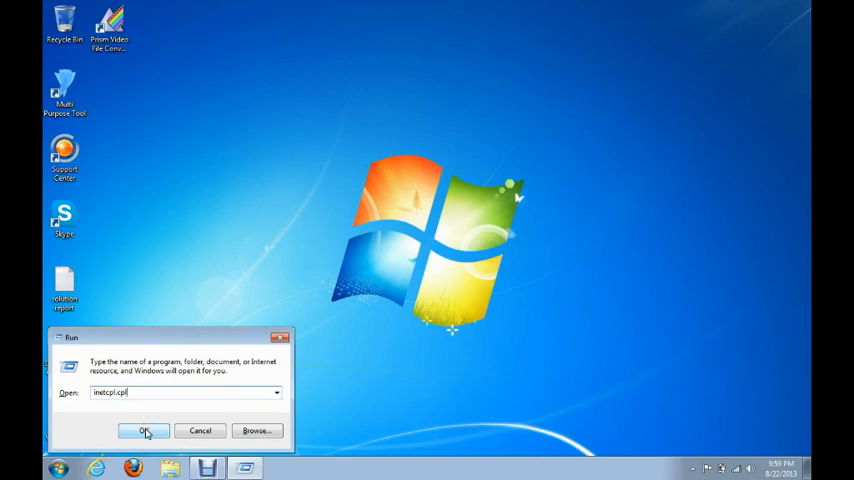
left_click(143, 431)
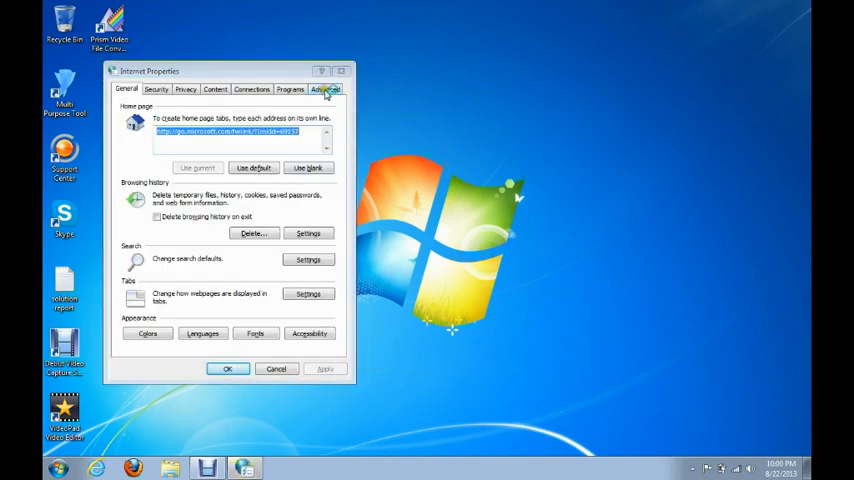
Choose Reset under Reset Internet Explorer settings on the Advanced tab
left_click(325, 89)
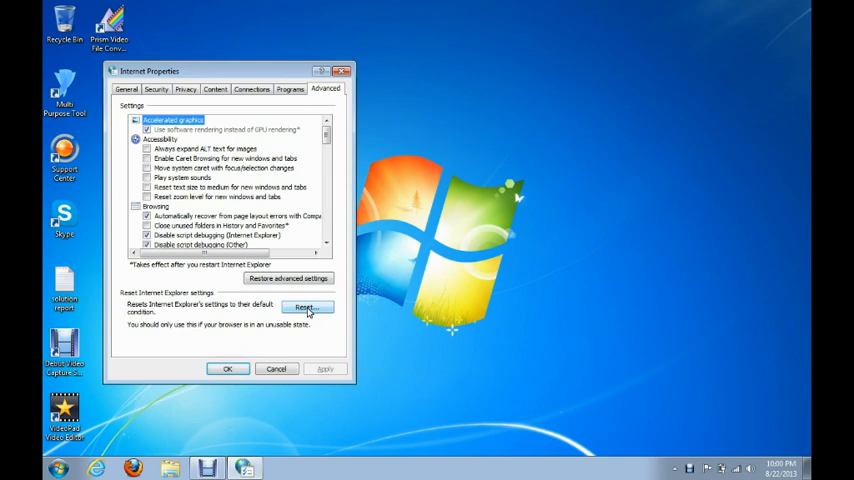
left_click(306, 307)
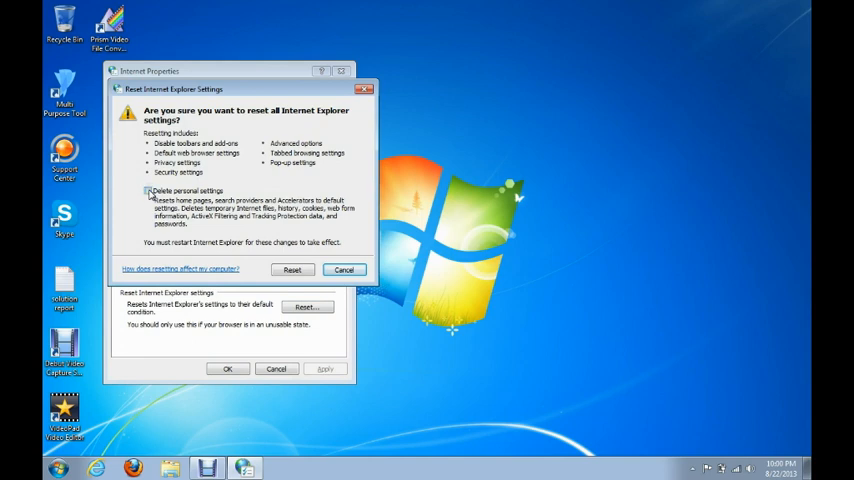
Reset Internet Explorer with 'Delete personal settings' ticked
left_click(148, 191)
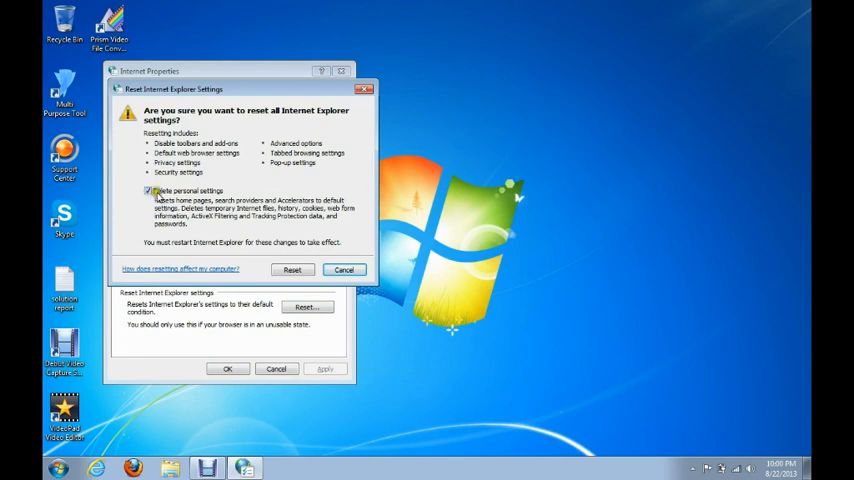
left_click(148, 190)
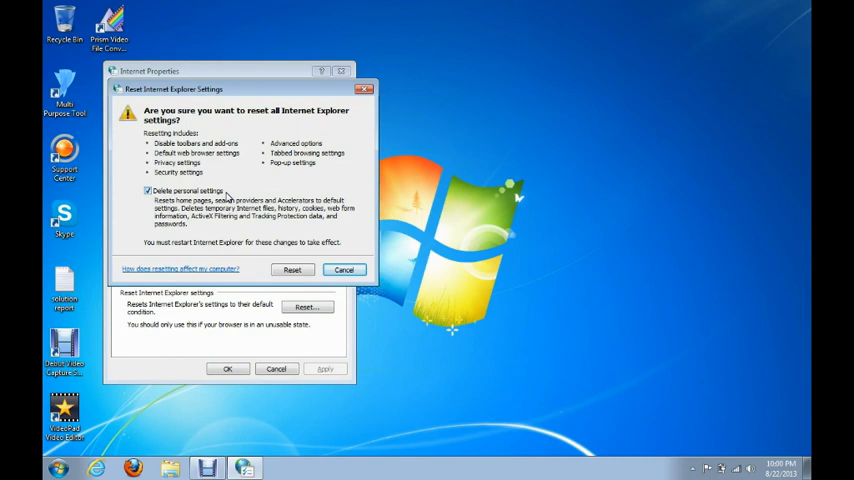
mouse_move(265, 237)
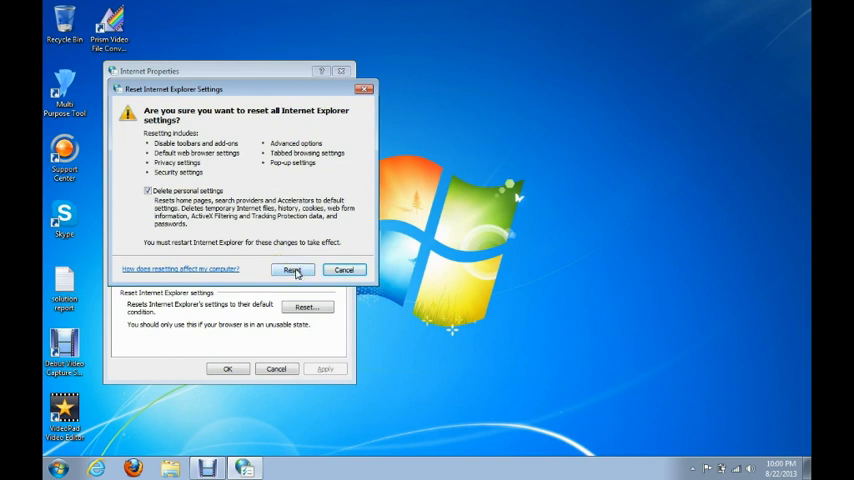
left_click(292, 270)
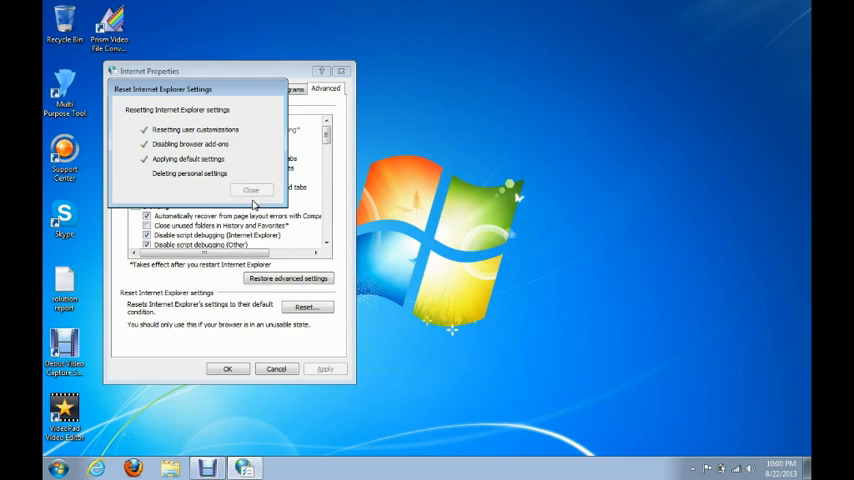
mouse_move(251, 166)
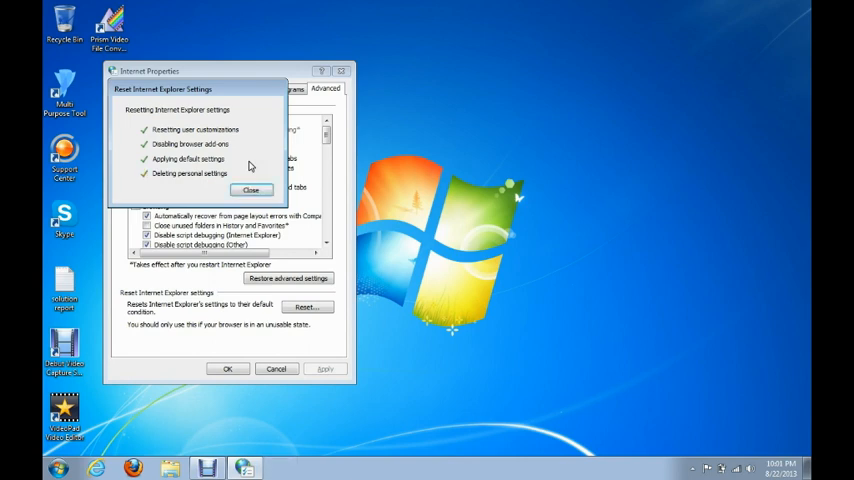
Dismiss the completed four-step reset report
left_click(251, 190)
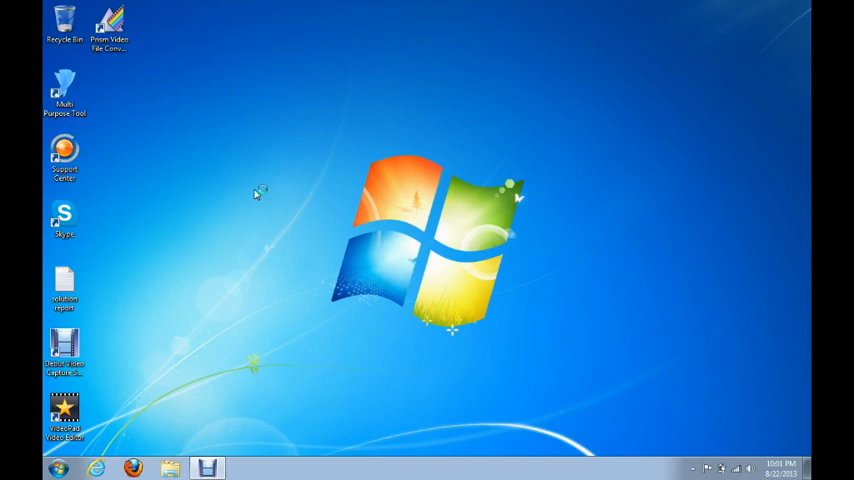
mouse_move(244, 218)
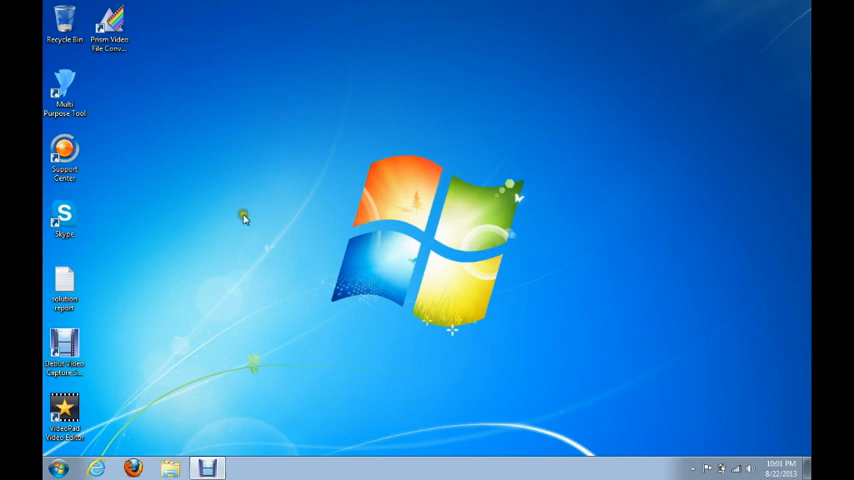
mouse_move(415, 232)
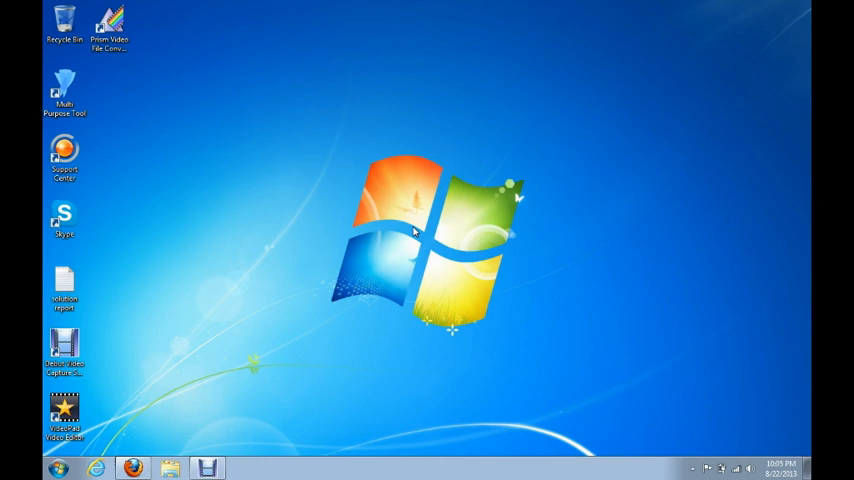
mouse_move(165, 408)
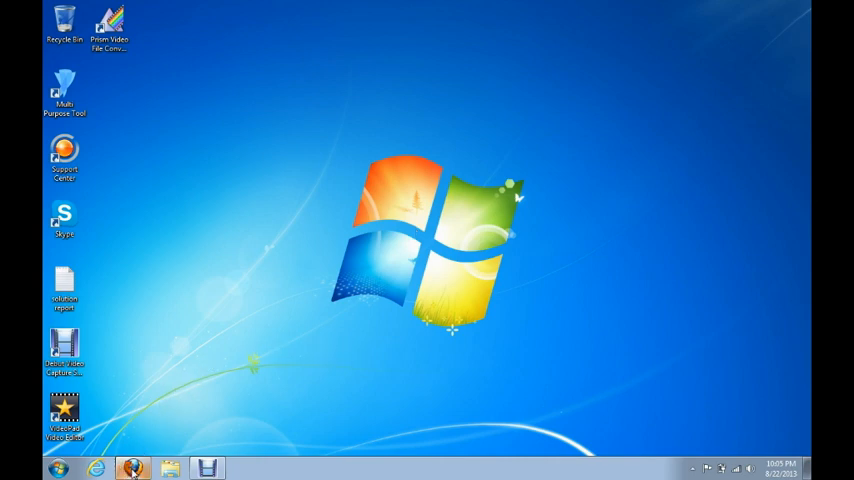
Launch Firefox from the taskbar to the Google home page
left_click(132, 467)
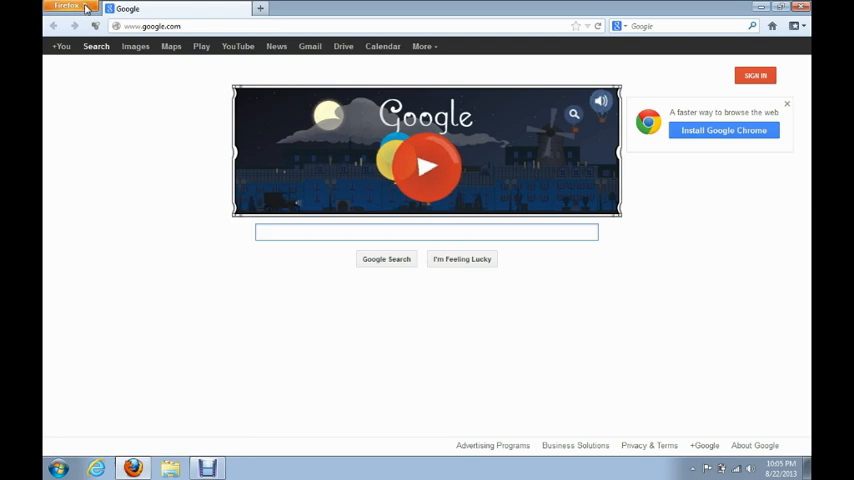
left_click(65, 8)
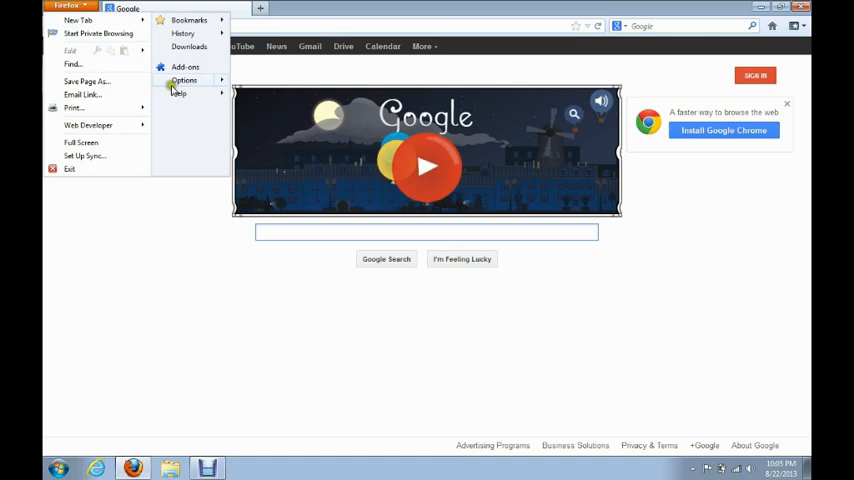
left_click(178, 93)
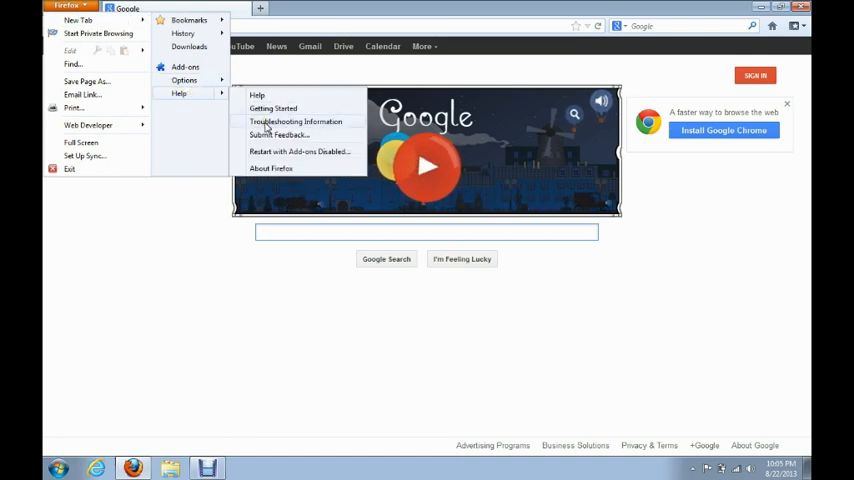
left_click(295, 121)
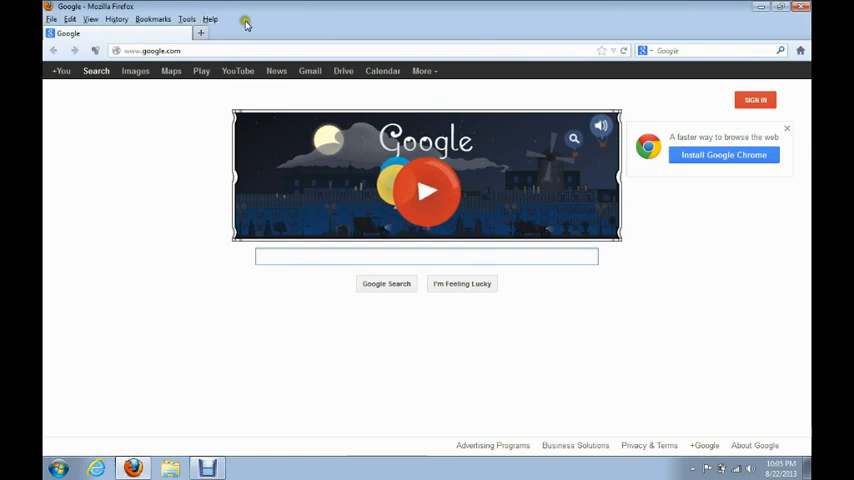
Open Troubleshooting Information from Firefox's Help menu
left_click(210, 18)
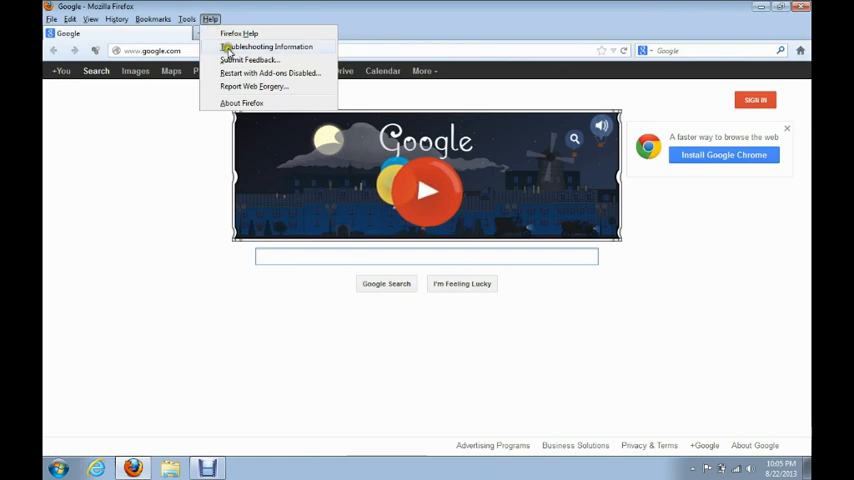
left_click(266, 47)
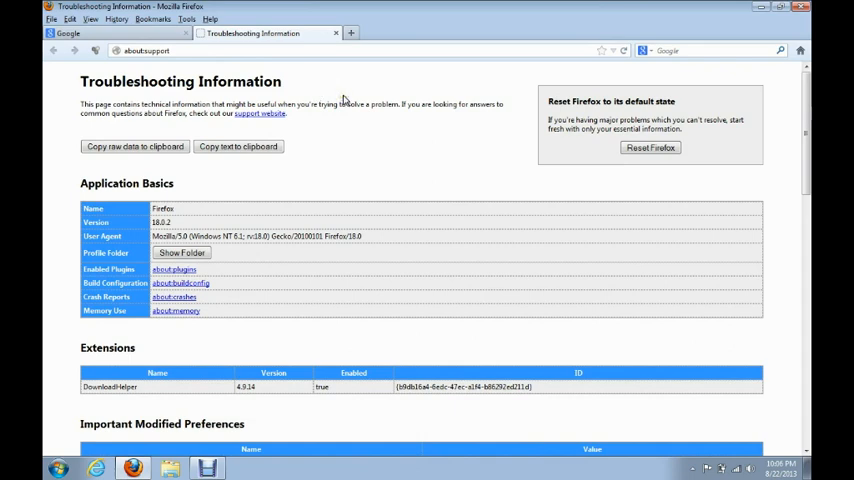
mouse_move(491, 143)
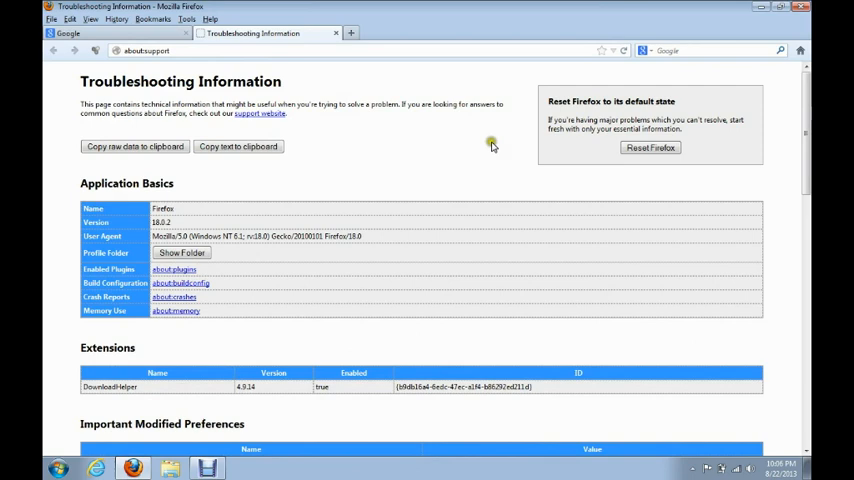
mouse_move(560, 168)
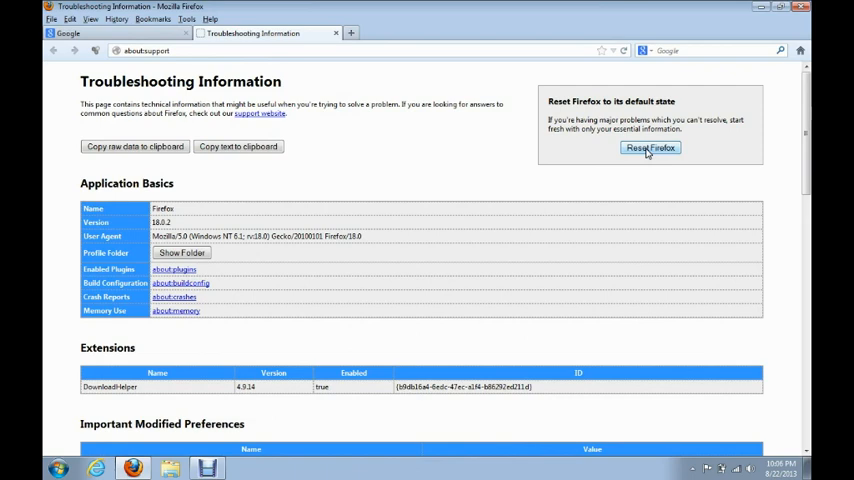
Reset Firefox from the Troubleshooting page and confirm the reset
left_click(650, 147)
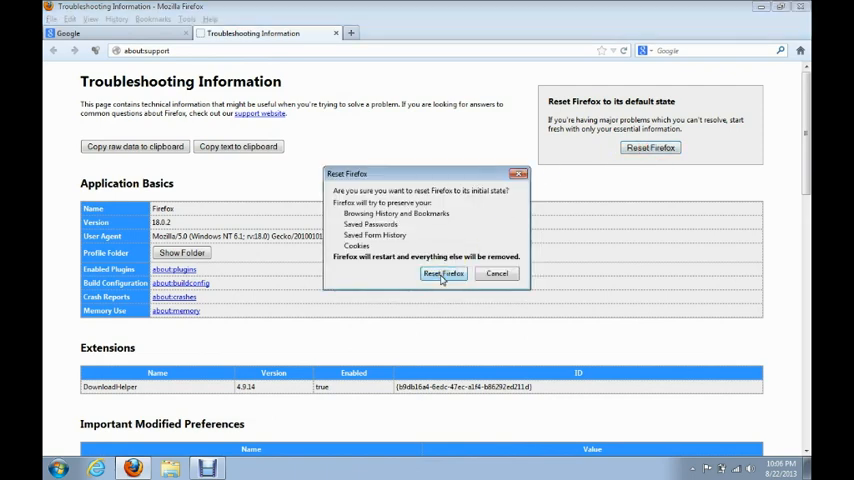
left_click(444, 273)
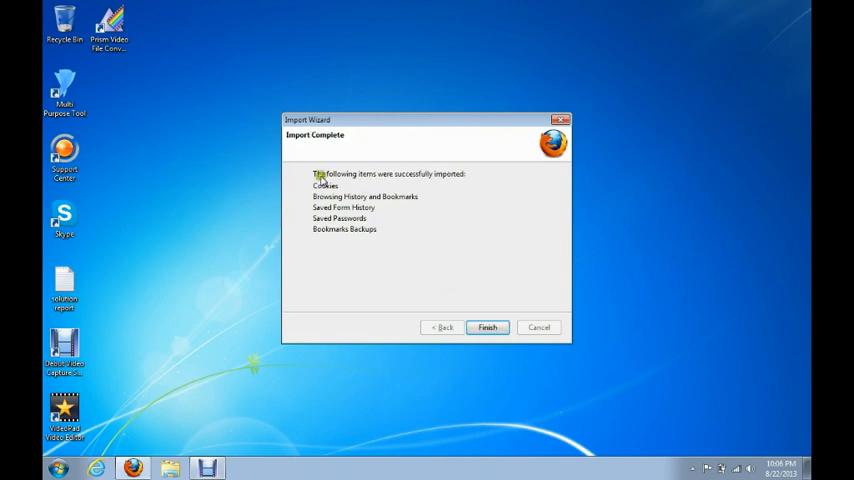
Finish the Import Wizard after cookies, history, bookmarks, form history and passwords import
left_click(487, 327)
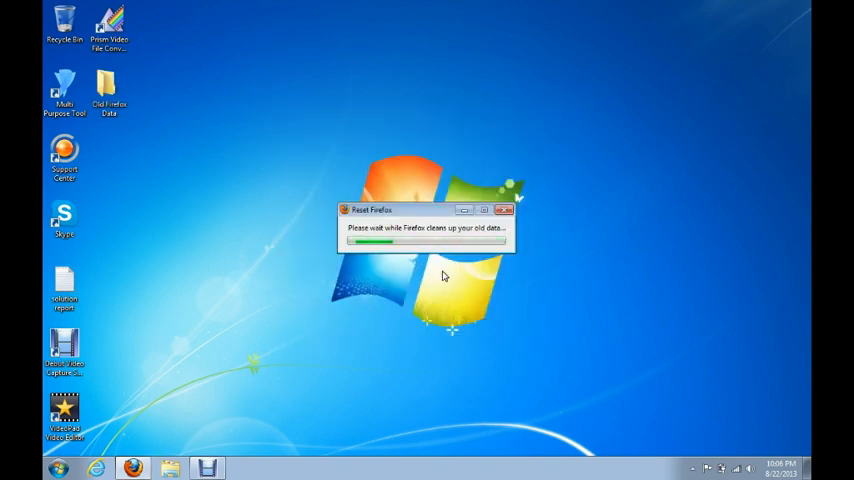
Click on the desktop while the Firefox cleanup progress window runs
left_click(109, 95)
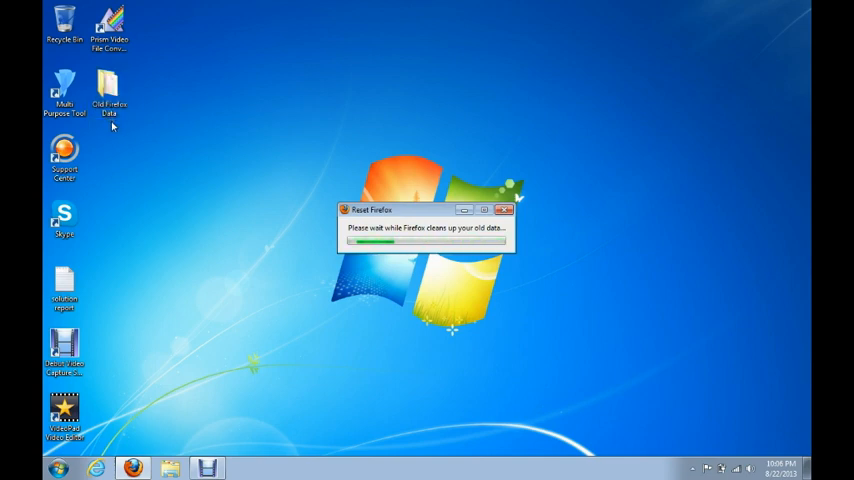
mouse_move(355, 190)
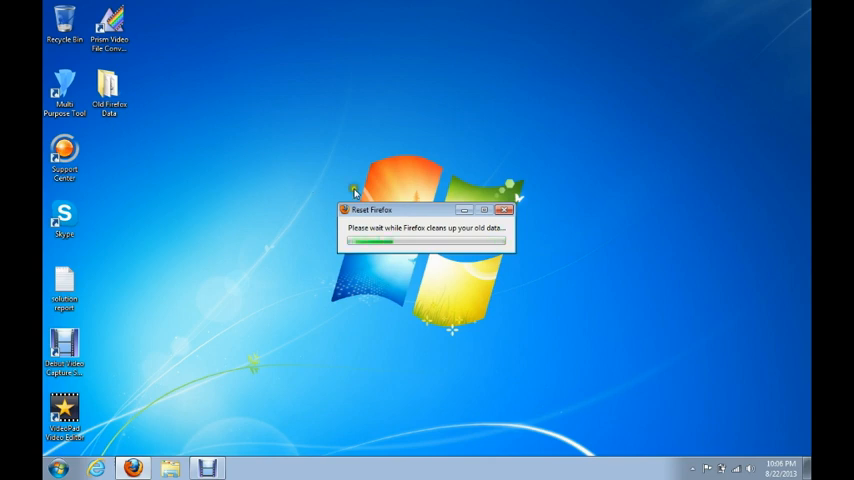
mouse_move(422, 184)
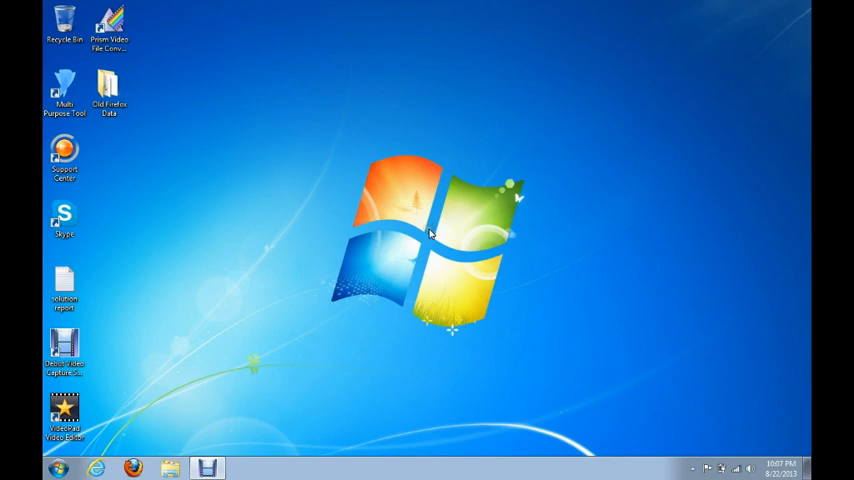
mouse_move(426, 242)
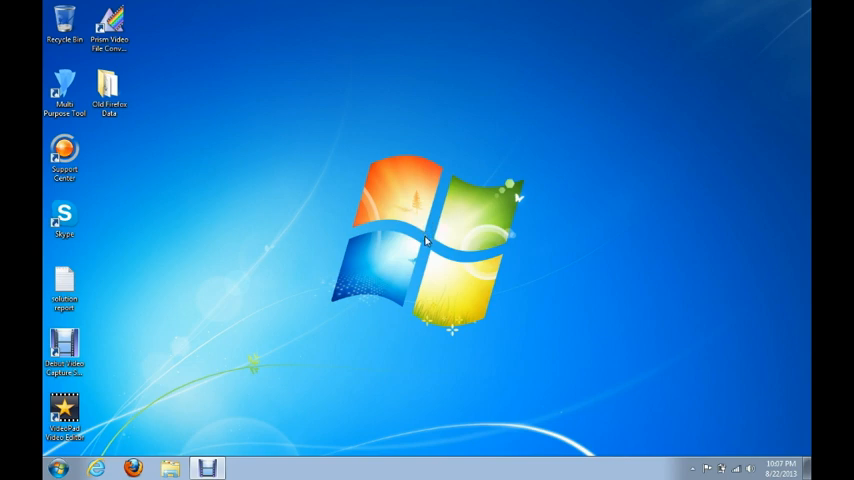